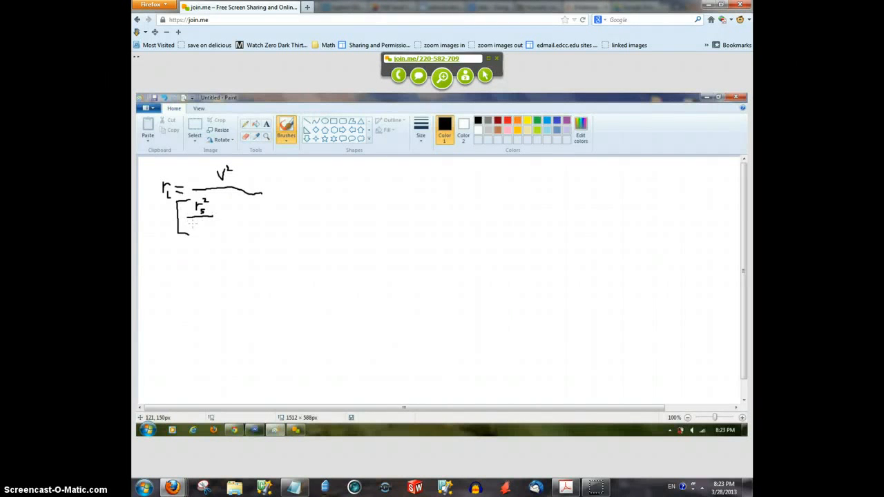
Handwrite r_L, + 2r_s and + r_L in the denominator, then lengthen the fraction bar and close the bracket
{"action": "left_click_drag", "start_coordinate": [194, 224], "coordinate": [198, 231]}
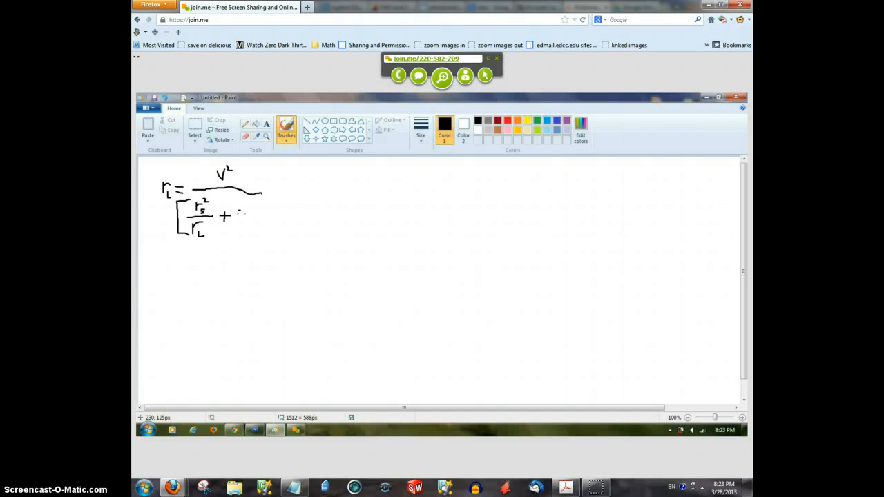
{"action": "left_click_drag", "start_coordinate": [238, 218], "coordinate": [252, 217]}
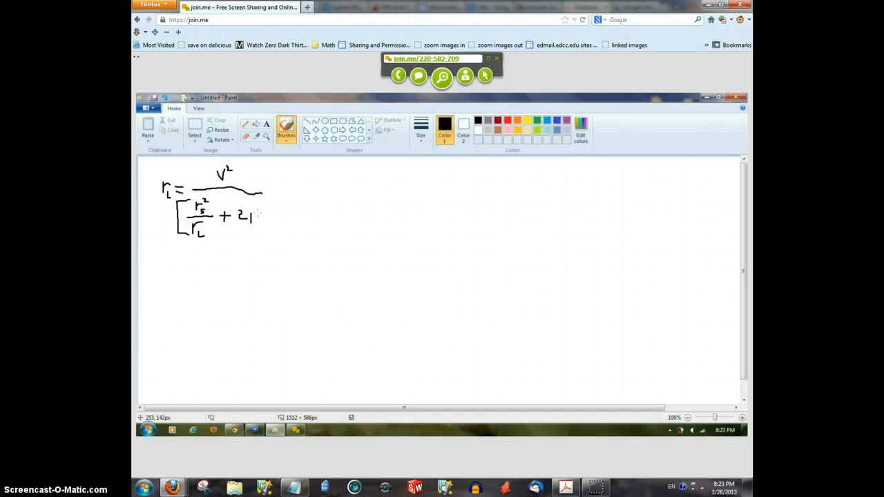
{"action": "left_click_drag", "start_coordinate": [252, 218], "coordinate": [266, 221]}
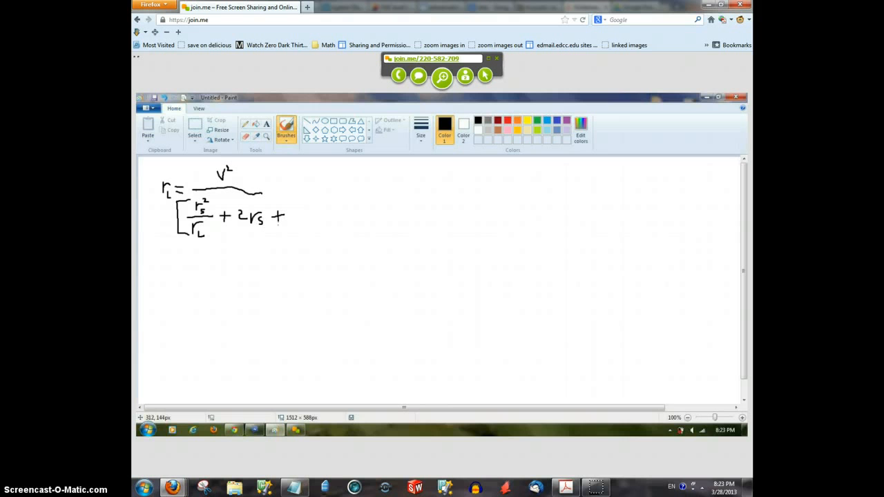
{"action": "left_click_drag", "start_coordinate": [297, 214], "coordinate": [304, 219]}
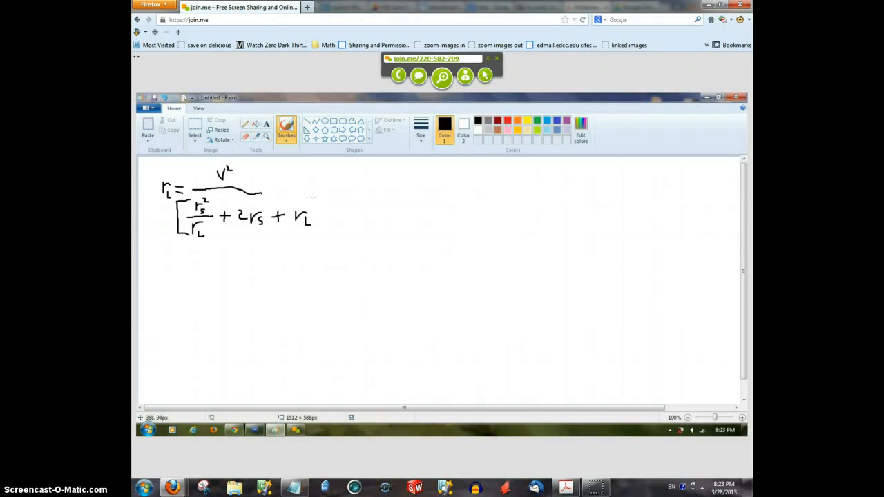
{"action": "left_click_drag", "start_coordinate": [318, 193], "coordinate": [318, 245]}
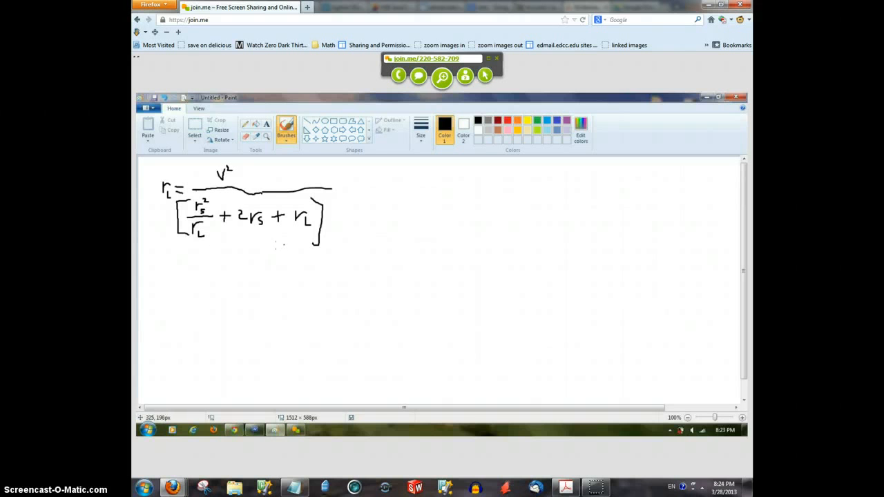
Draw a double implication arrow to the right and write r_L′ after it
{"action": "left_click_drag", "start_coordinate": [345, 189], "coordinate": [359, 190]}
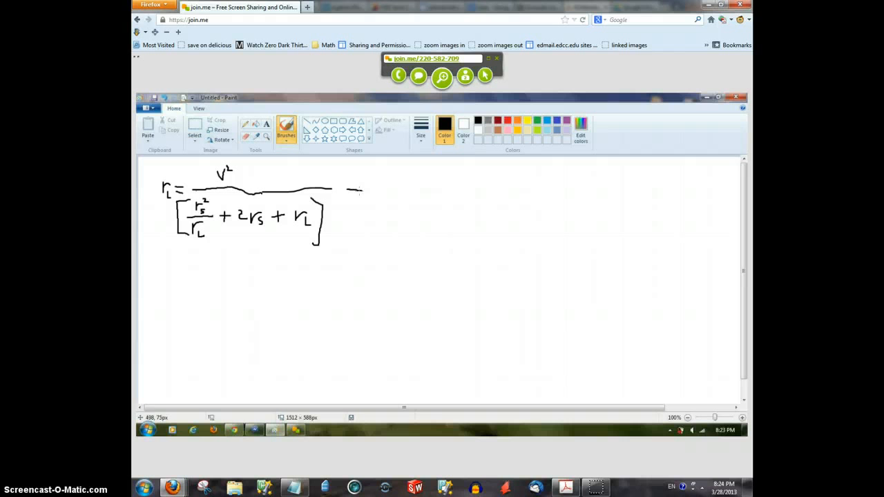
{"action": "left_click_drag", "start_coordinate": [345, 193], "coordinate": [369, 193]}
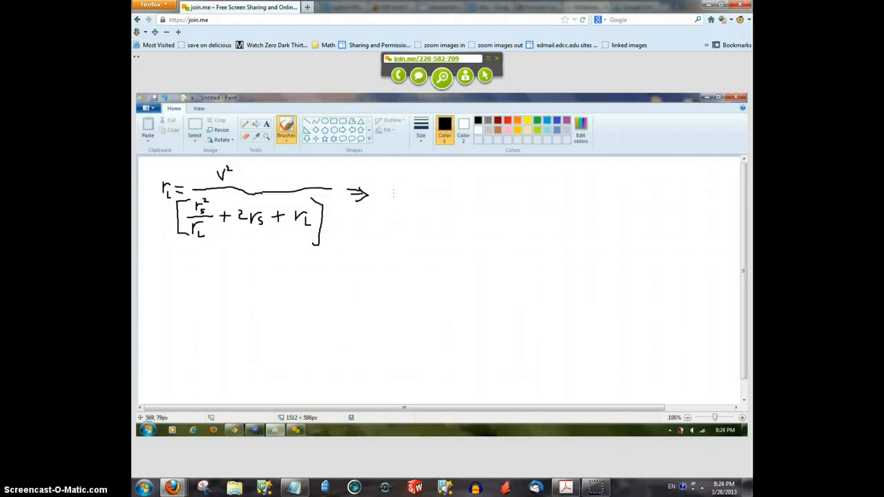
{"action": "left_click_drag", "start_coordinate": [394, 192], "coordinate": [400, 200]}
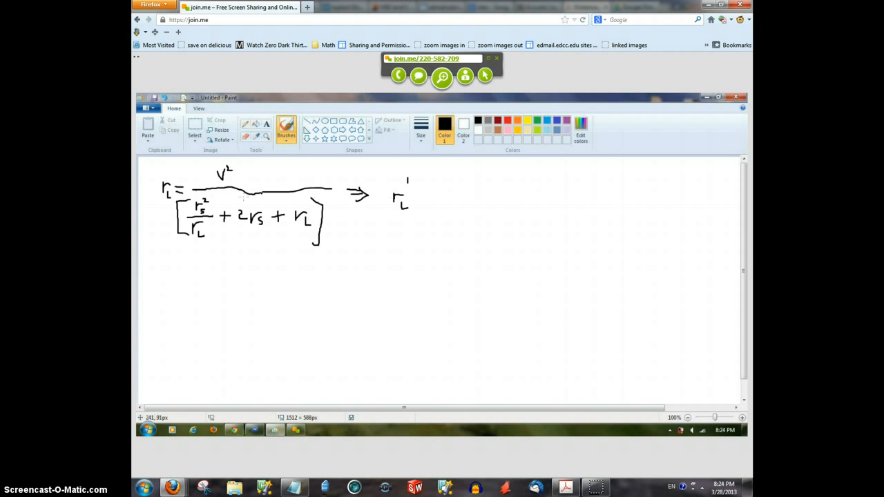
{"action": "mouse_move", "coordinate": [319, 168]}
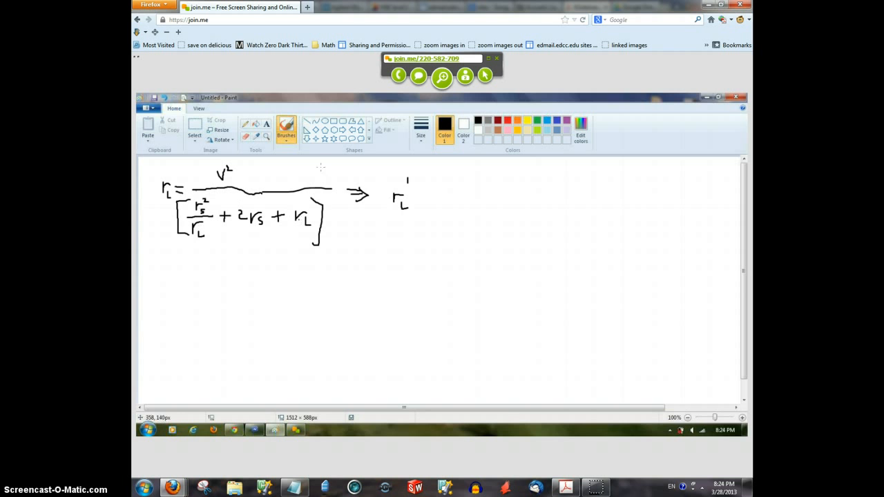
{"action": "mouse_move", "coordinate": [402, 193]}
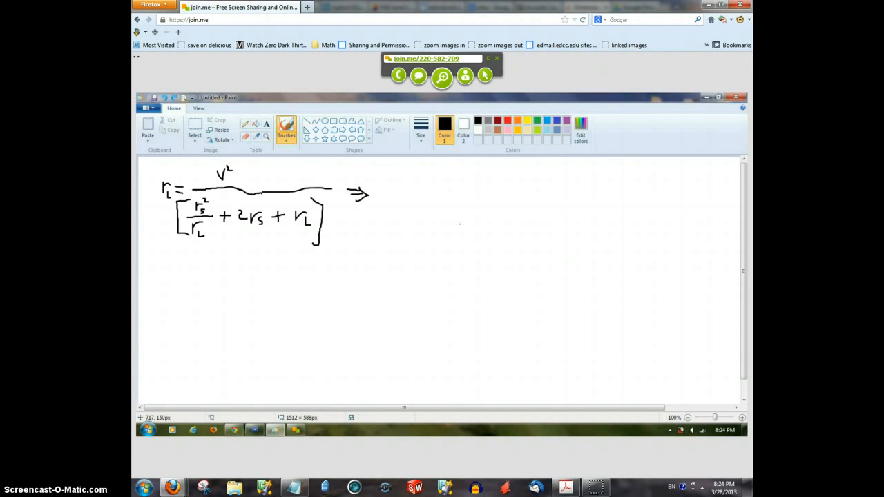
{"action": "mouse_move", "coordinate": [391, 189]}
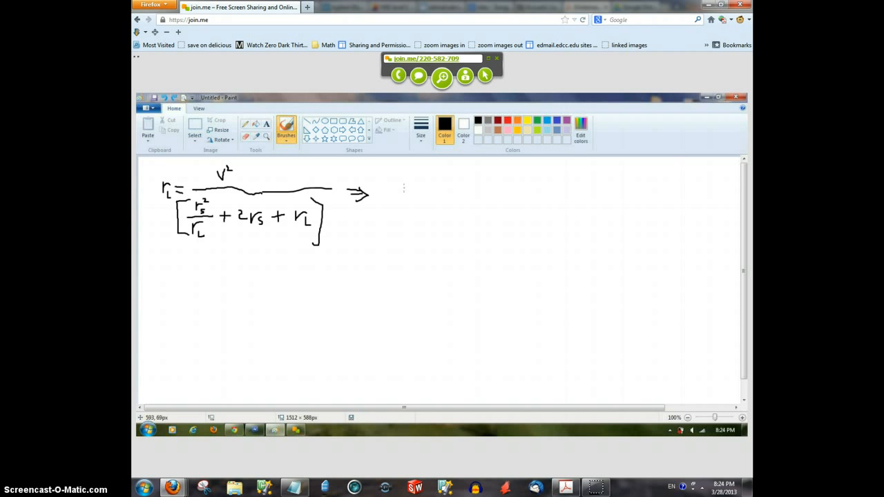
{"action": "mouse_move", "coordinate": [409, 188]}
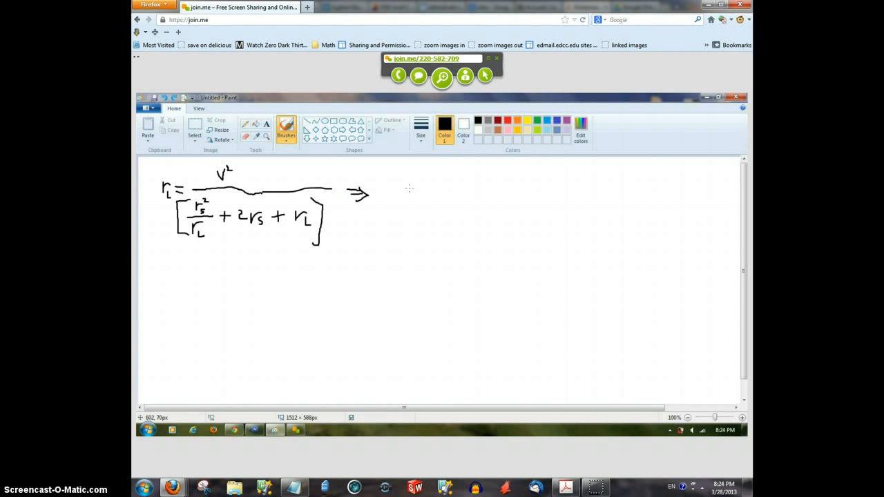
{"action": "mouse_move", "coordinate": [399, 189]}
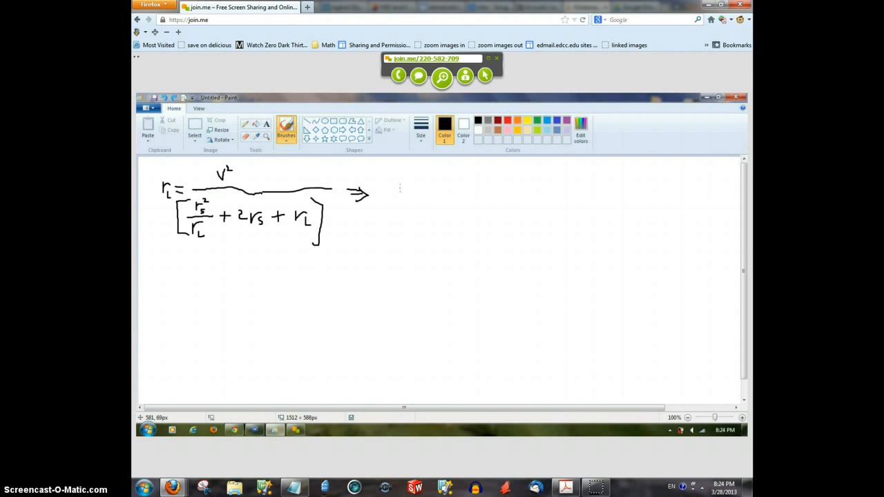
{"action": "mouse_move", "coordinate": [401, 180]}
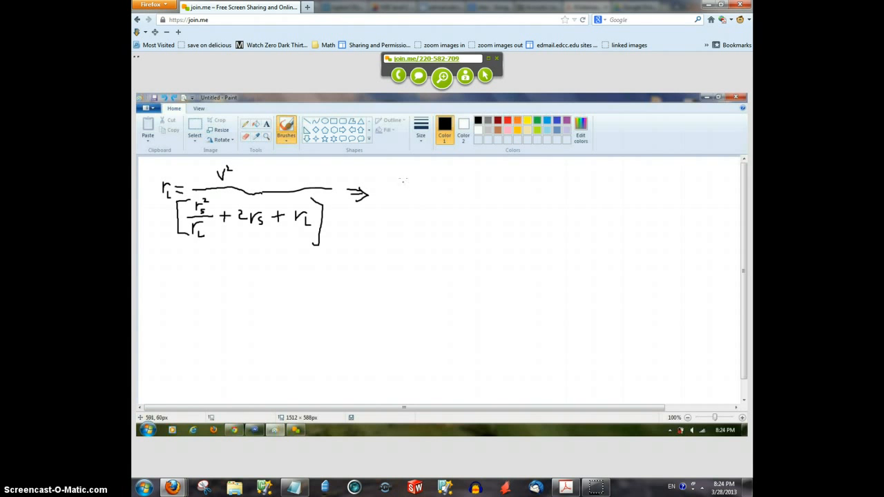
{"action": "mouse_move", "coordinate": [404, 177]}
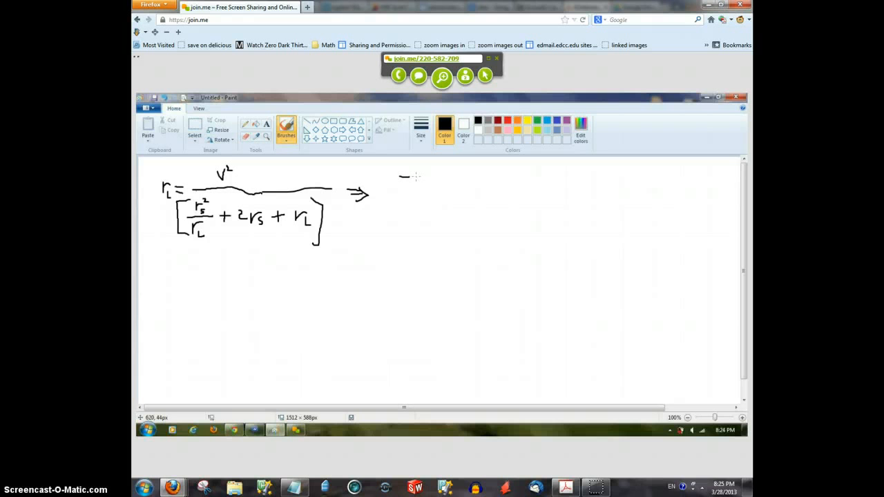
Handwrite the fraction −r_s²/r_L², then + 1 and an equals sign after the arrow
{"action": "left_click_drag", "start_coordinate": [411, 178], "coordinate": [432, 172]}
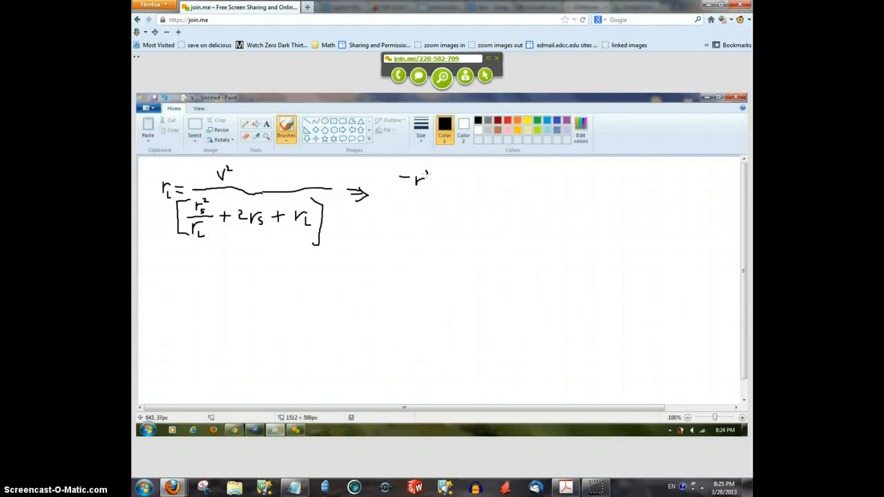
{"action": "left_click_drag", "start_coordinate": [421, 178], "coordinate": [428, 185]}
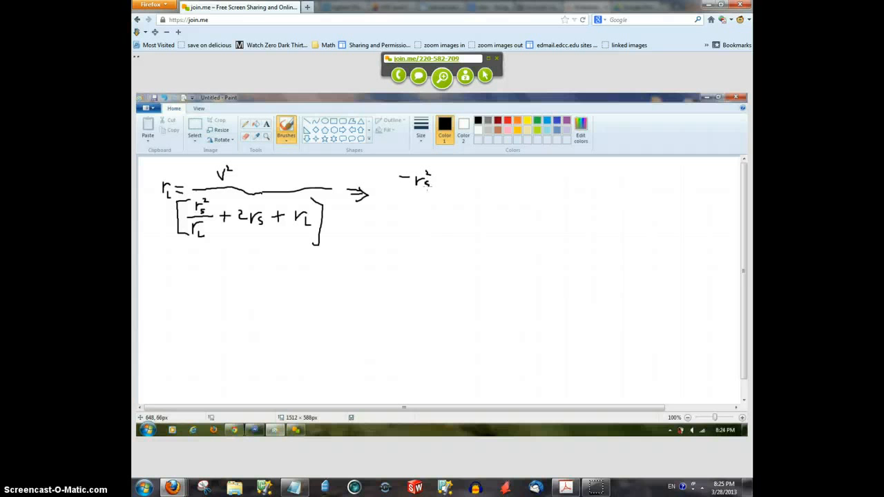
{"action": "left_click_drag", "start_coordinate": [399, 187], "coordinate": [468, 185]}
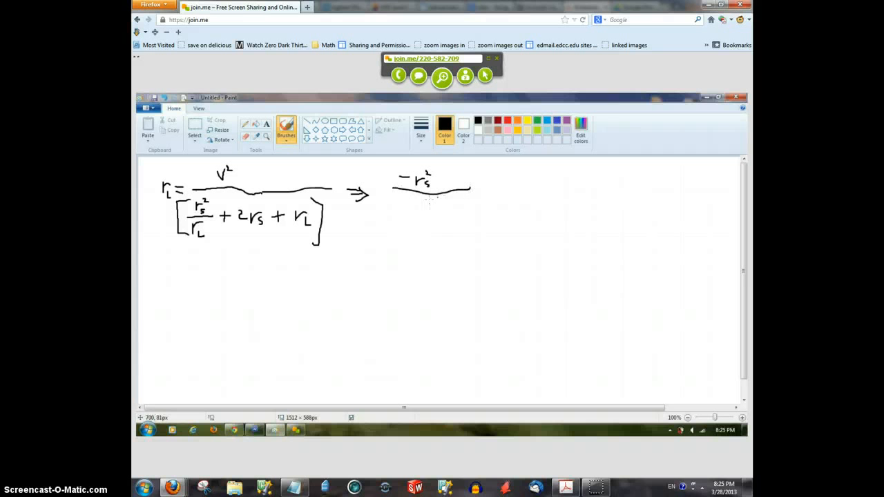
{"action": "left_click_drag", "start_coordinate": [411, 204], "coordinate": [422, 210]}
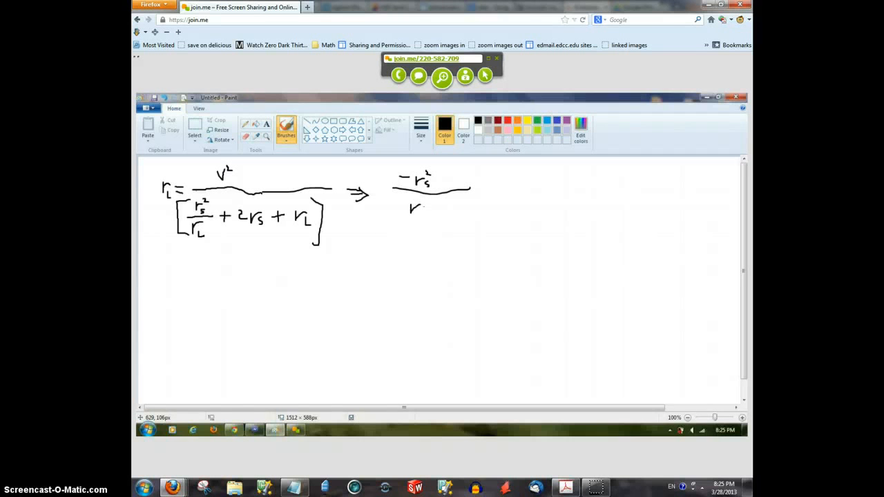
{"action": "left_click_drag", "start_coordinate": [413, 211], "coordinate": [425, 217]}
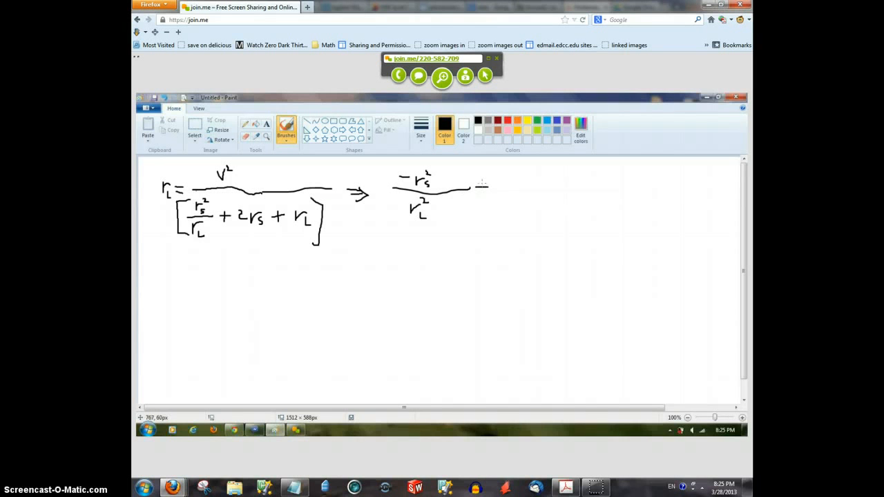
{"action": "left_click_drag", "start_coordinate": [478, 184], "coordinate": [485, 191]}
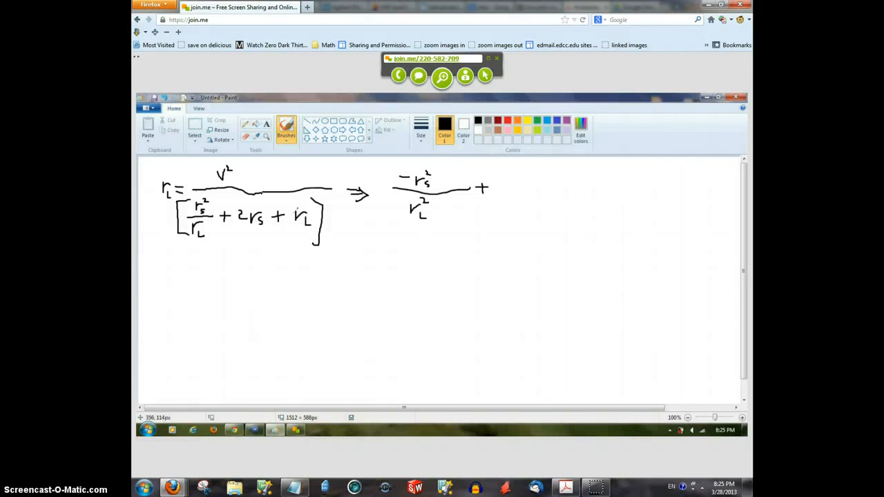
{"action": "left_click_drag", "start_coordinate": [491, 186], "coordinate": [495, 194]}
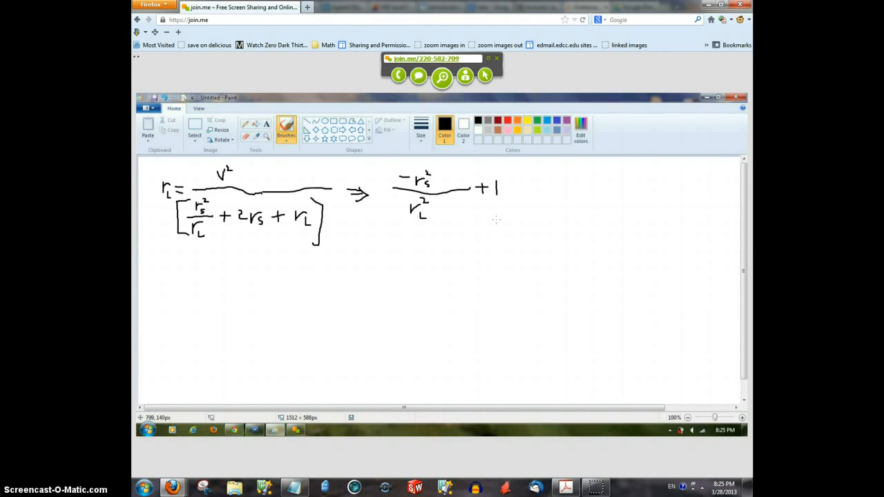
{"action": "mouse_move", "coordinate": [513, 187]}
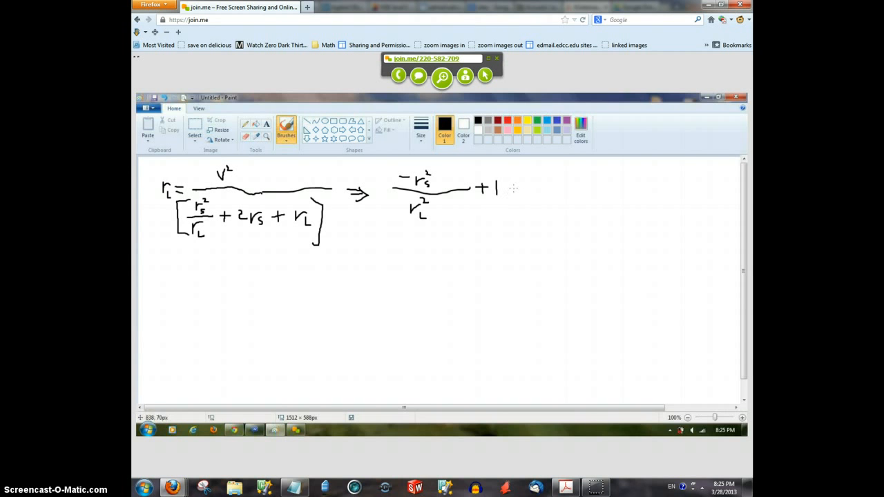
{"action": "left_click_drag", "start_coordinate": [515, 187], "coordinate": [528, 187]}
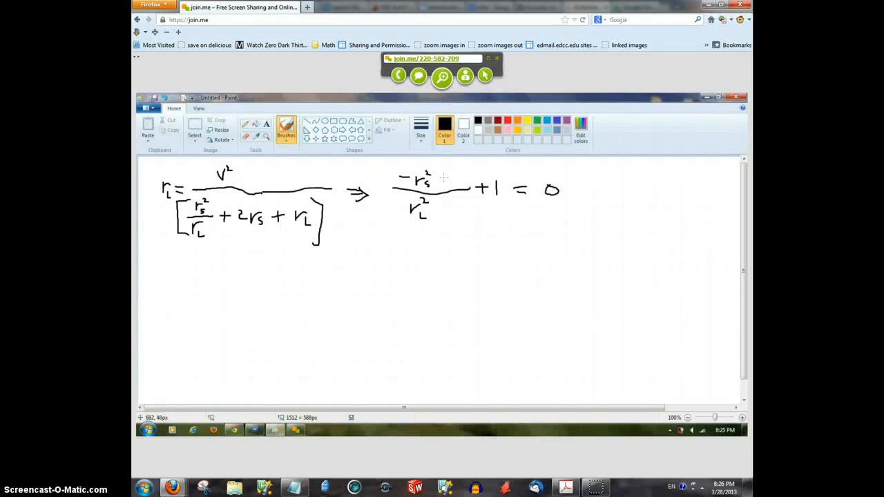
{"action": "mouse_move", "coordinate": [357, 270]}
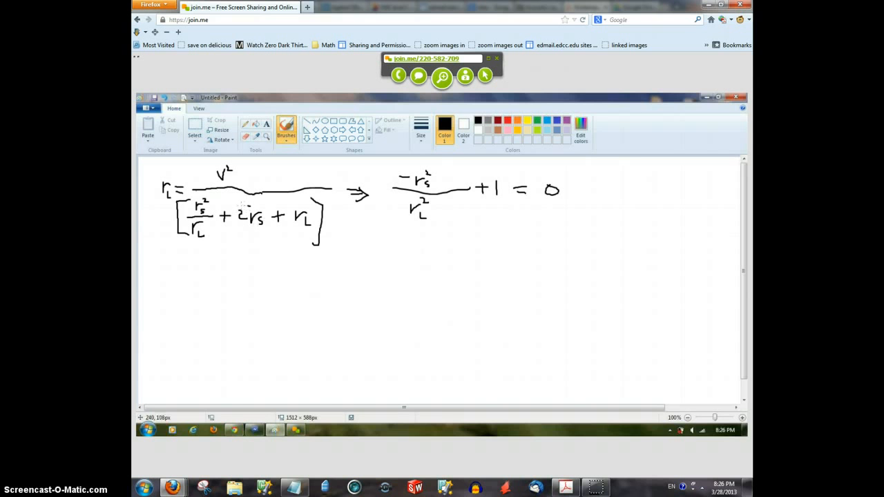
Draw a circle around the 2r_s term in the r_L formula's denominator
{"action": "left_click_drag", "start_coordinate": [238, 211], "coordinate": [266, 221]}
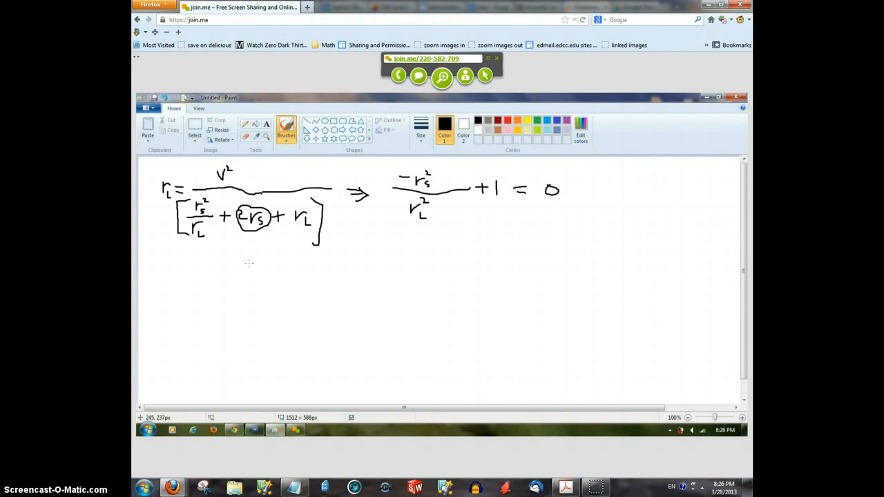
{"action": "mouse_move", "coordinate": [416, 252]}
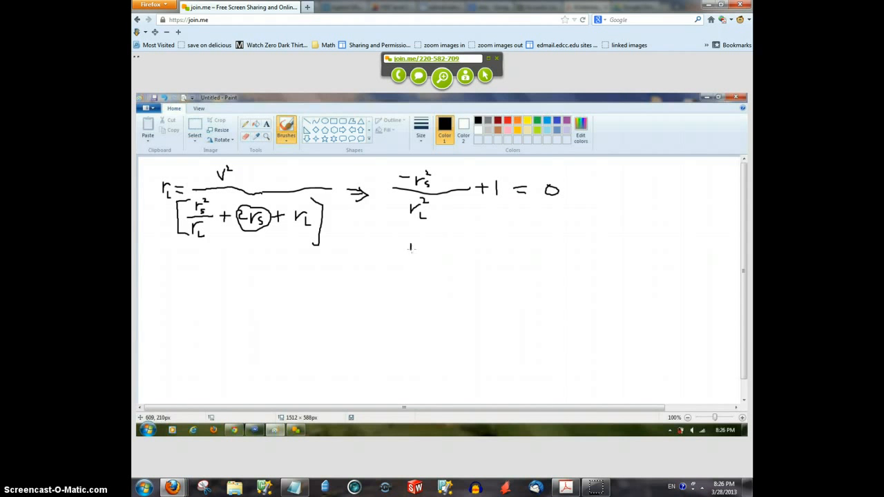
Handwrite r_s² = r_L² on the line beneath the derivative equation
{"action": "left_click_drag", "start_coordinate": [411, 252], "coordinate": [431, 242]}
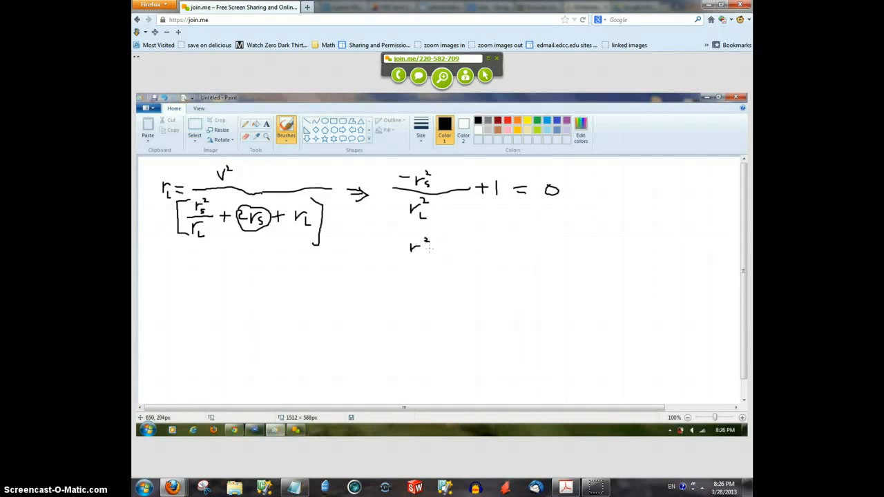
{"action": "left_click_drag", "start_coordinate": [423, 250], "coordinate": [427, 254]}
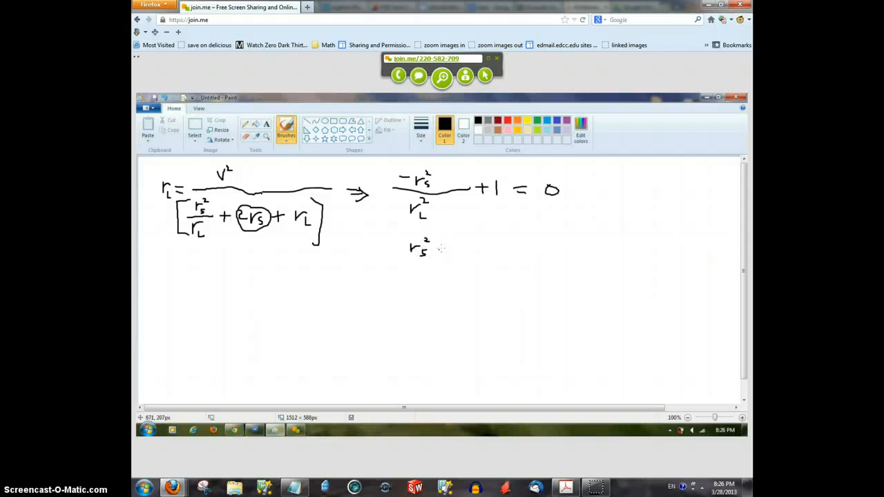
{"action": "left_click_drag", "start_coordinate": [445, 247], "coordinate": [452, 250]}
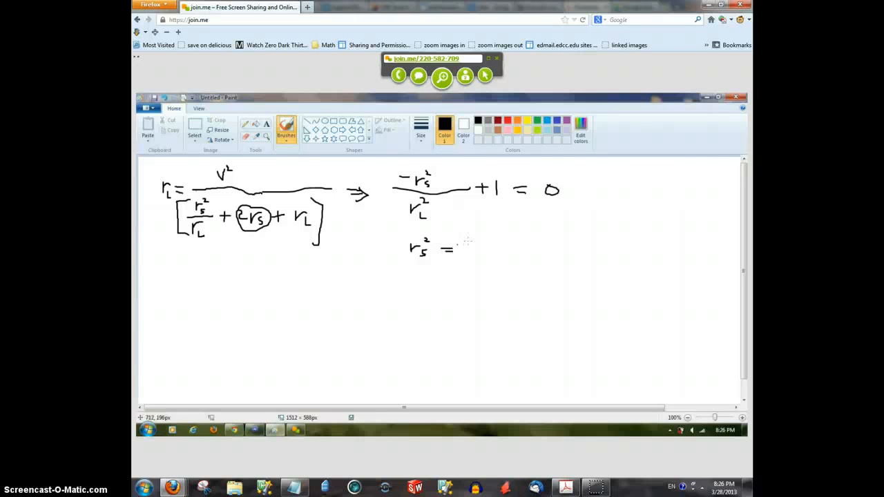
{"action": "left_click_drag", "start_coordinate": [473, 241], "coordinate": [483, 254]}
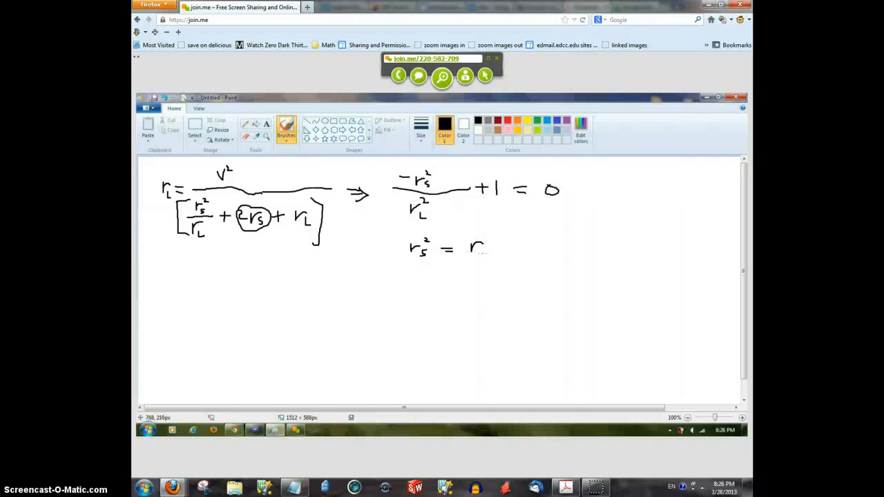
{"action": "left_click_drag", "start_coordinate": [483, 242], "coordinate": [487, 259]}
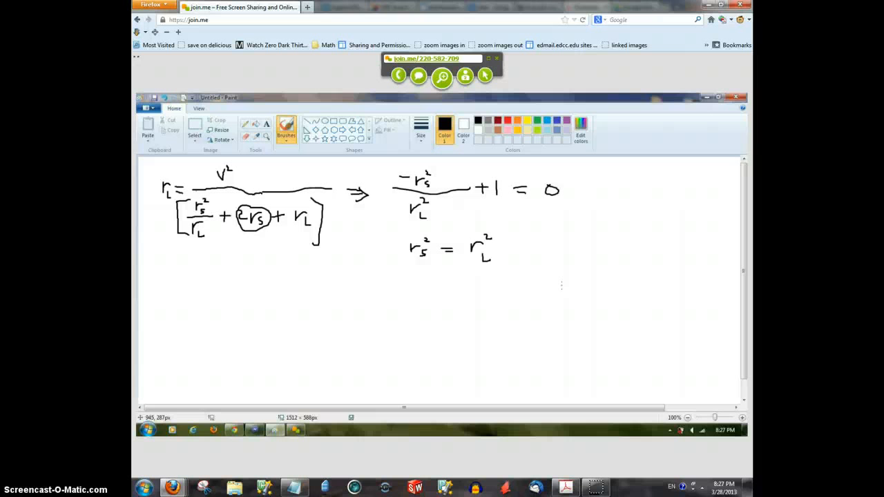
{"action": "mouse_move", "coordinate": [377, 96]}
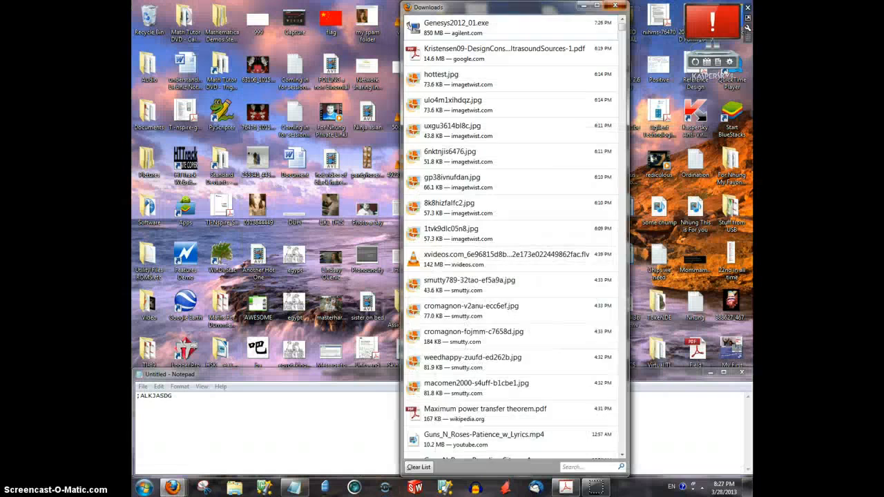
Close the Firefox Downloads window
{"action": "left_click", "coordinate": [614, 7]}
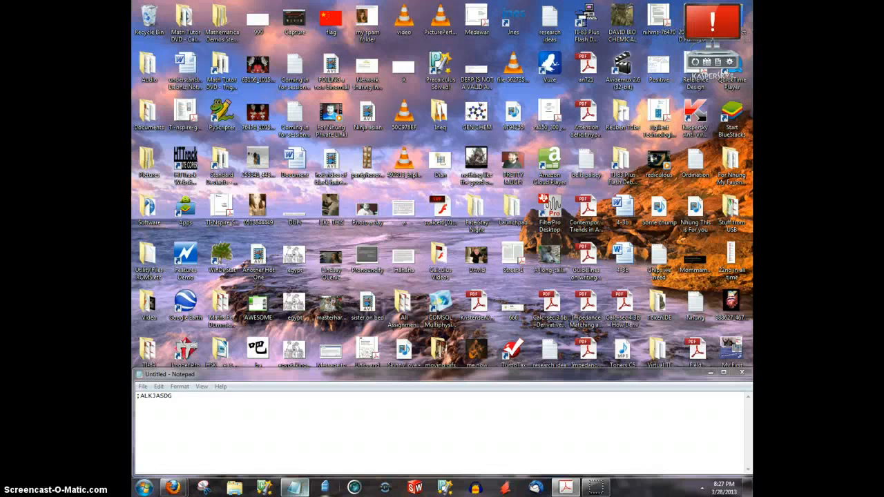